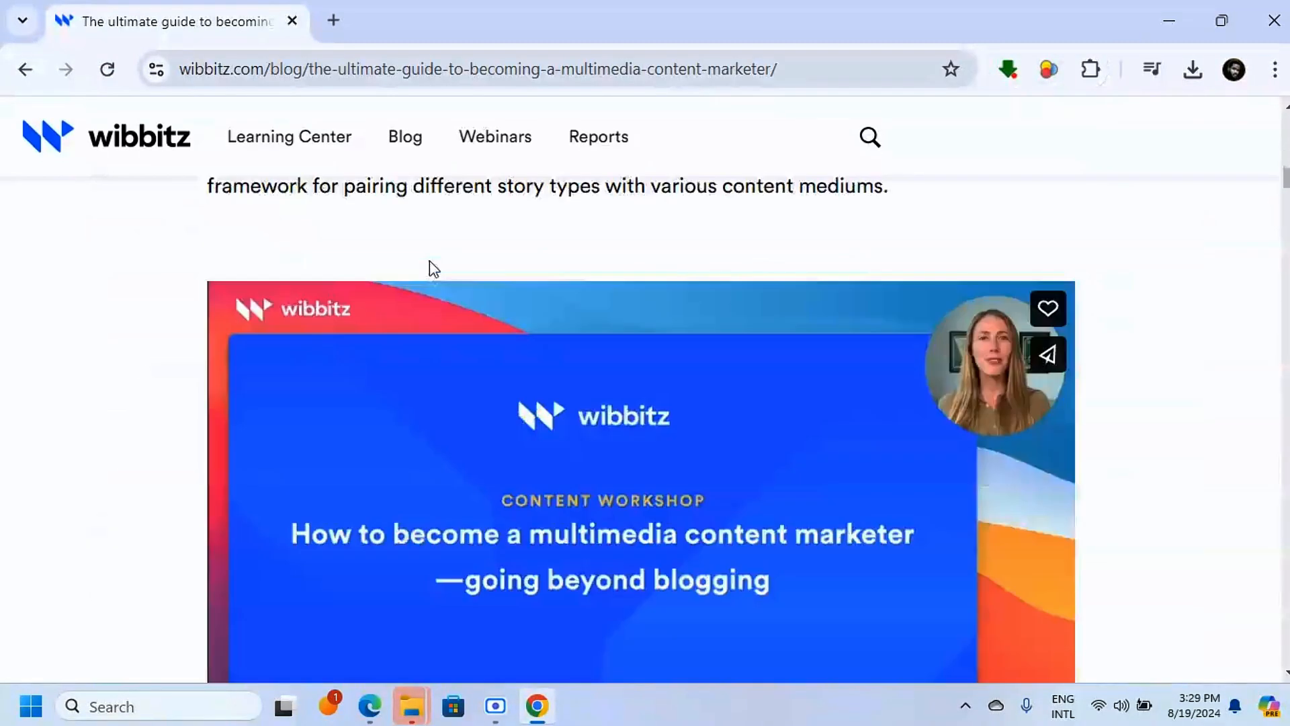
# - Scroll through the Wibbitz article's embedded videos and choose Save as from the page's context menu
pyautogui.scroll(-3)
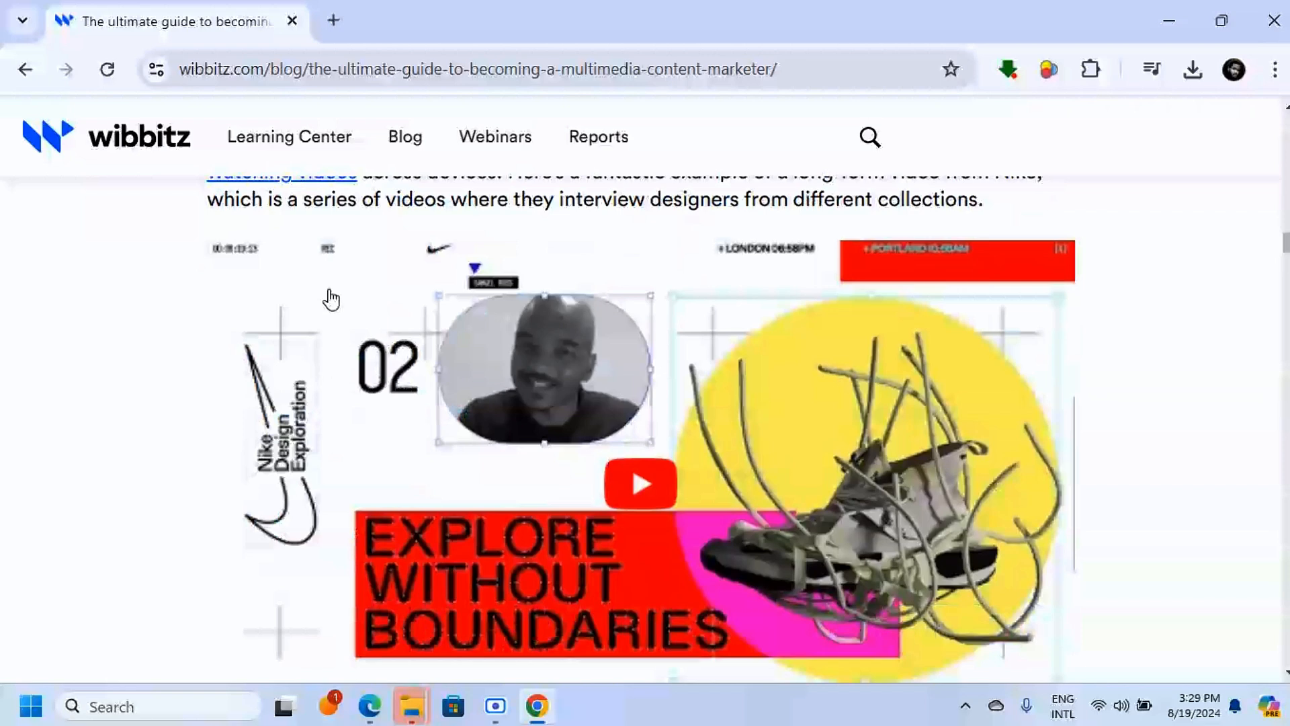
pyautogui.scroll(-3)
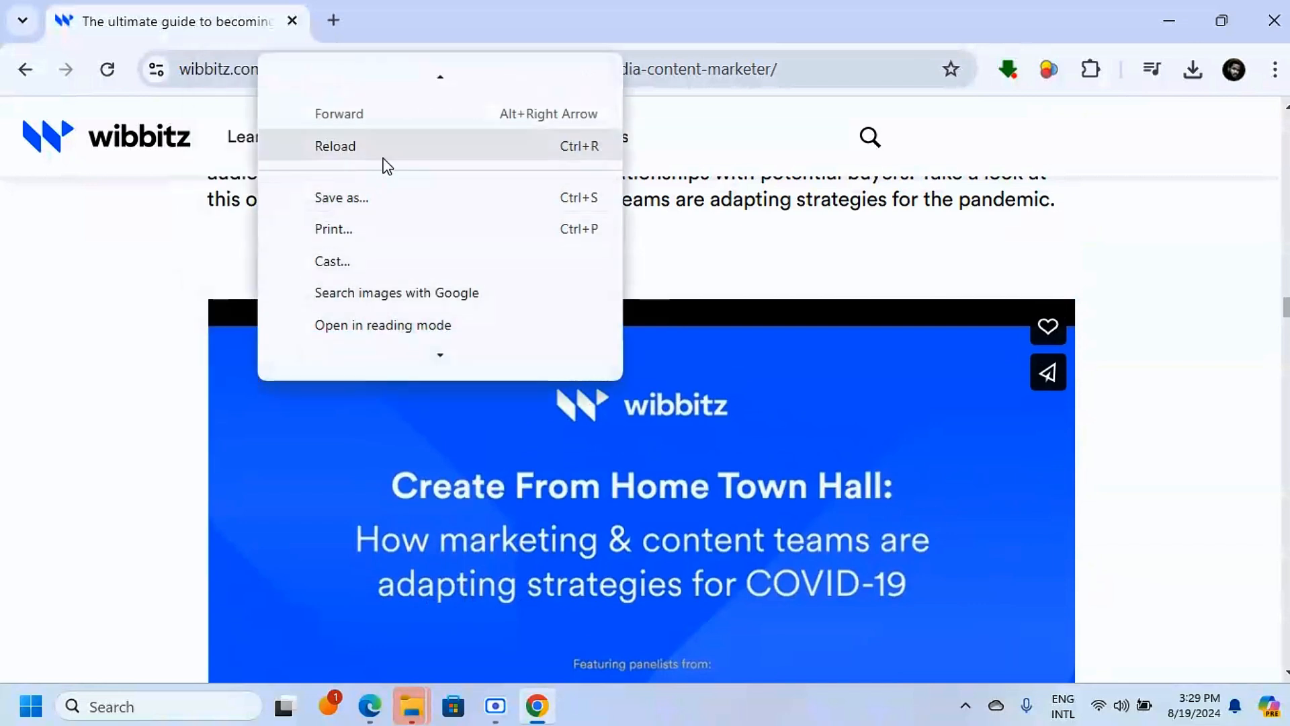
pyautogui.click(342, 197)
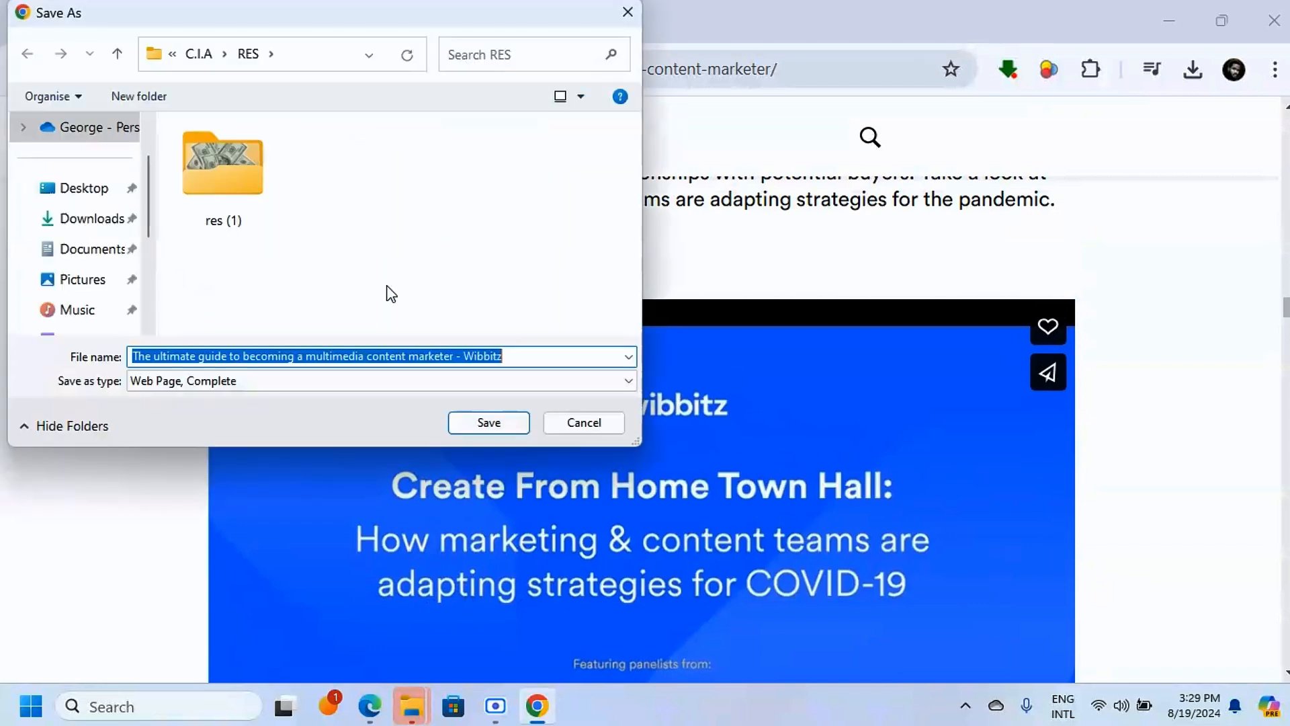
pyautogui.click(379, 381)
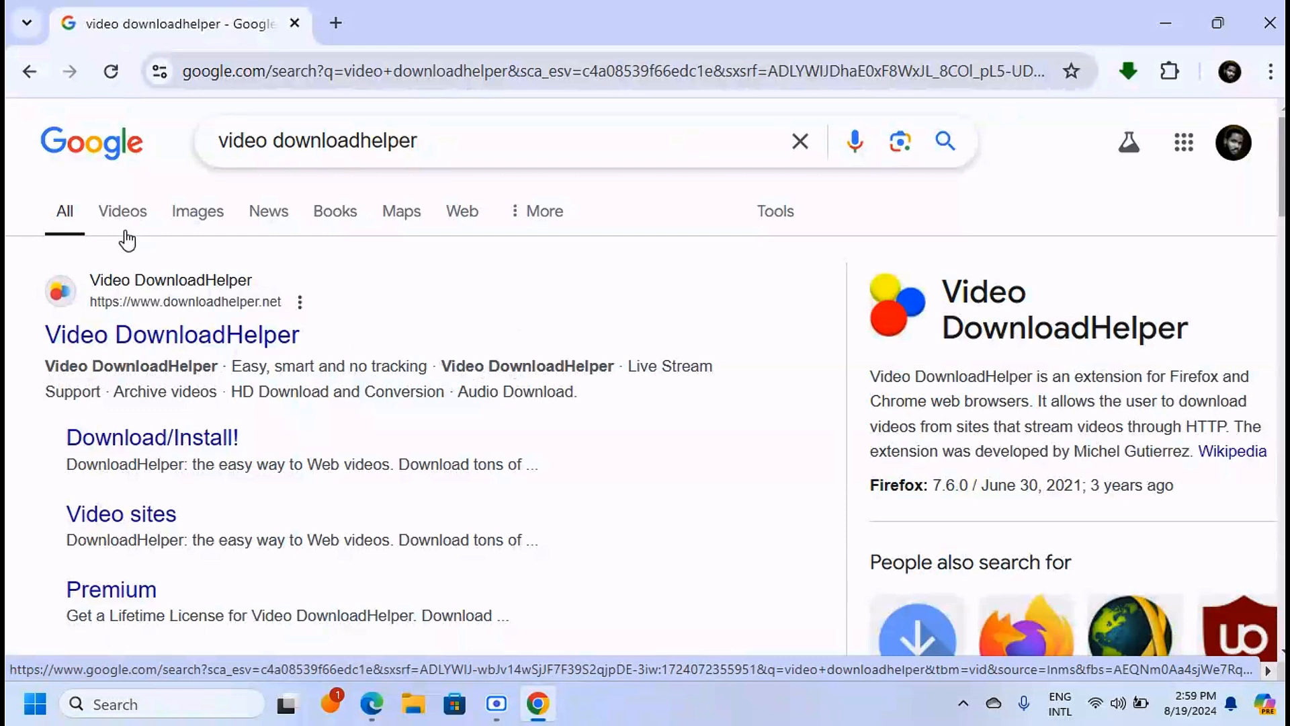
# - Add Video DownloadHelper to Chrome from its site via Install For Chrome and Add extension
pyautogui.click(171, 335)
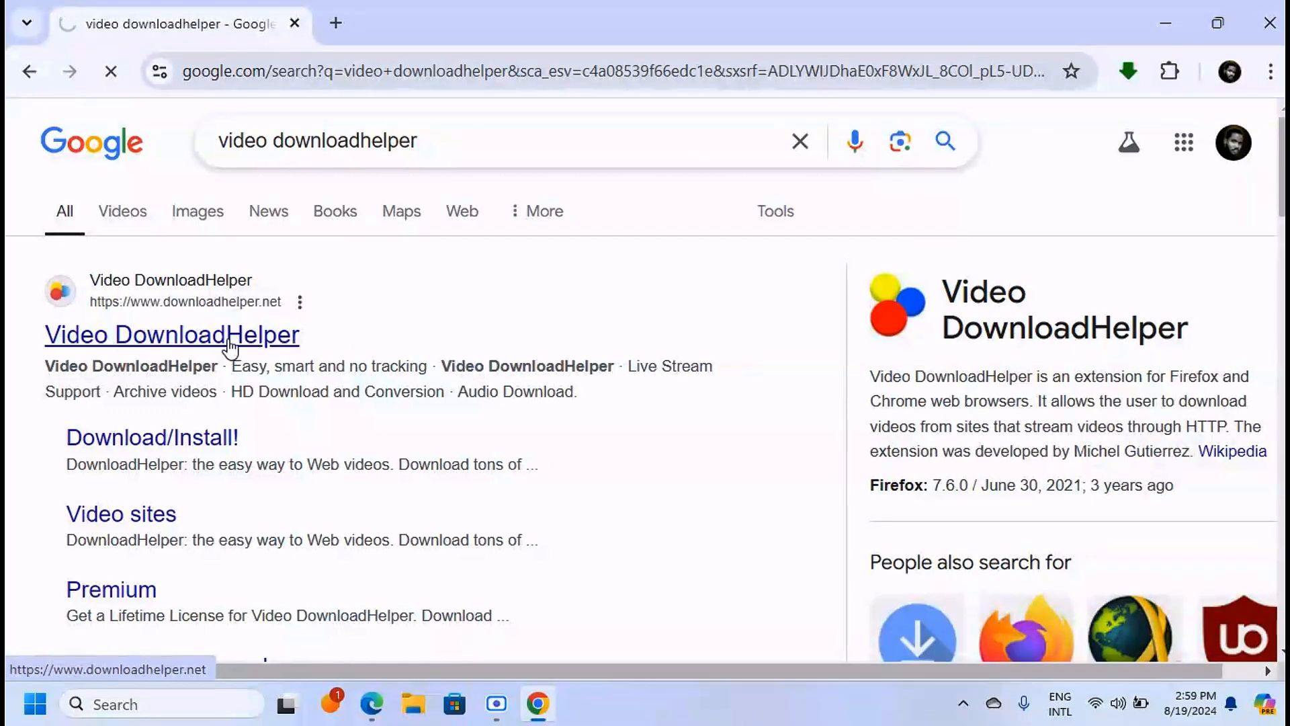
pyautogui.click(171, 335)
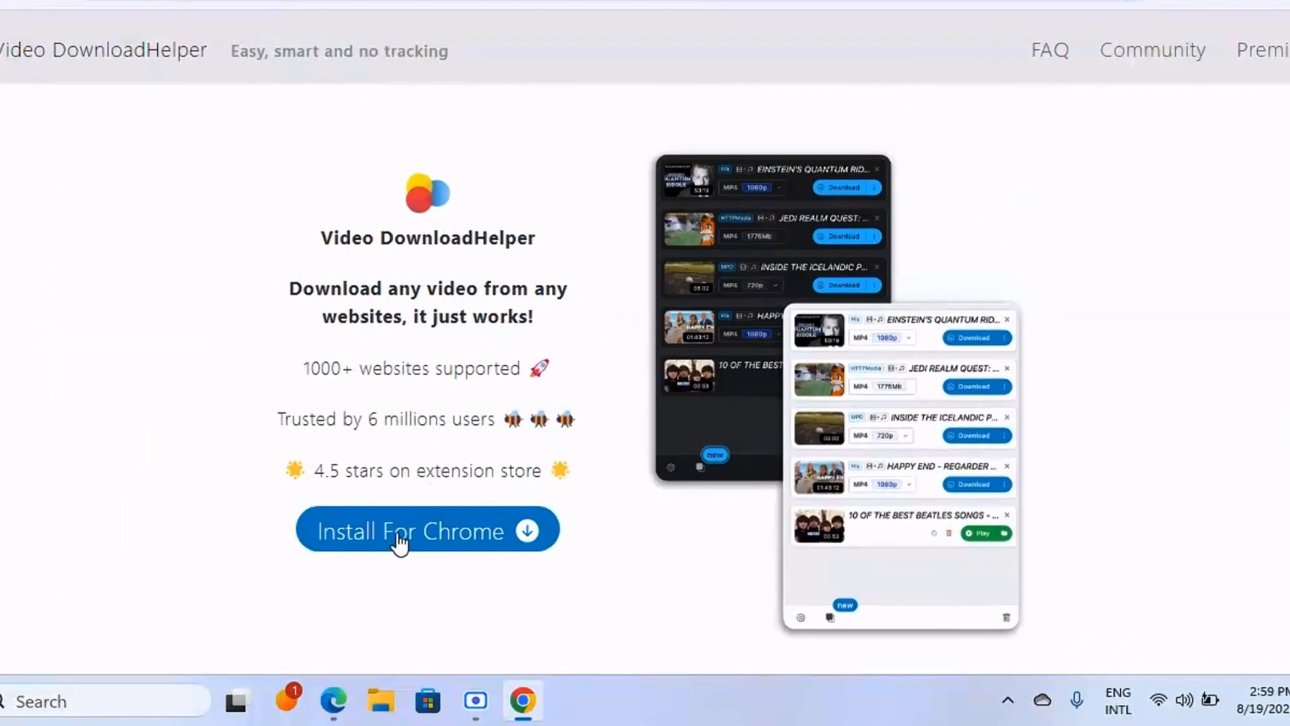
pyautogui.click(403, 531)
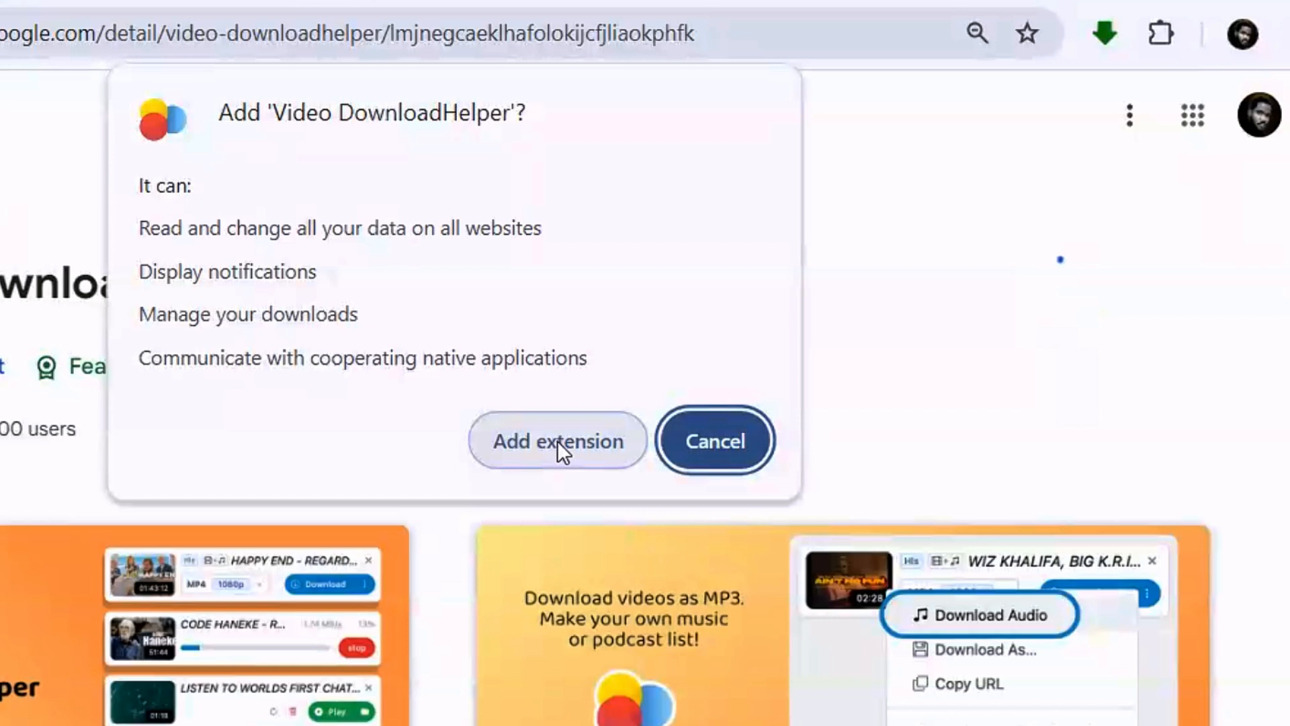
pyautogui.click(557, 440)
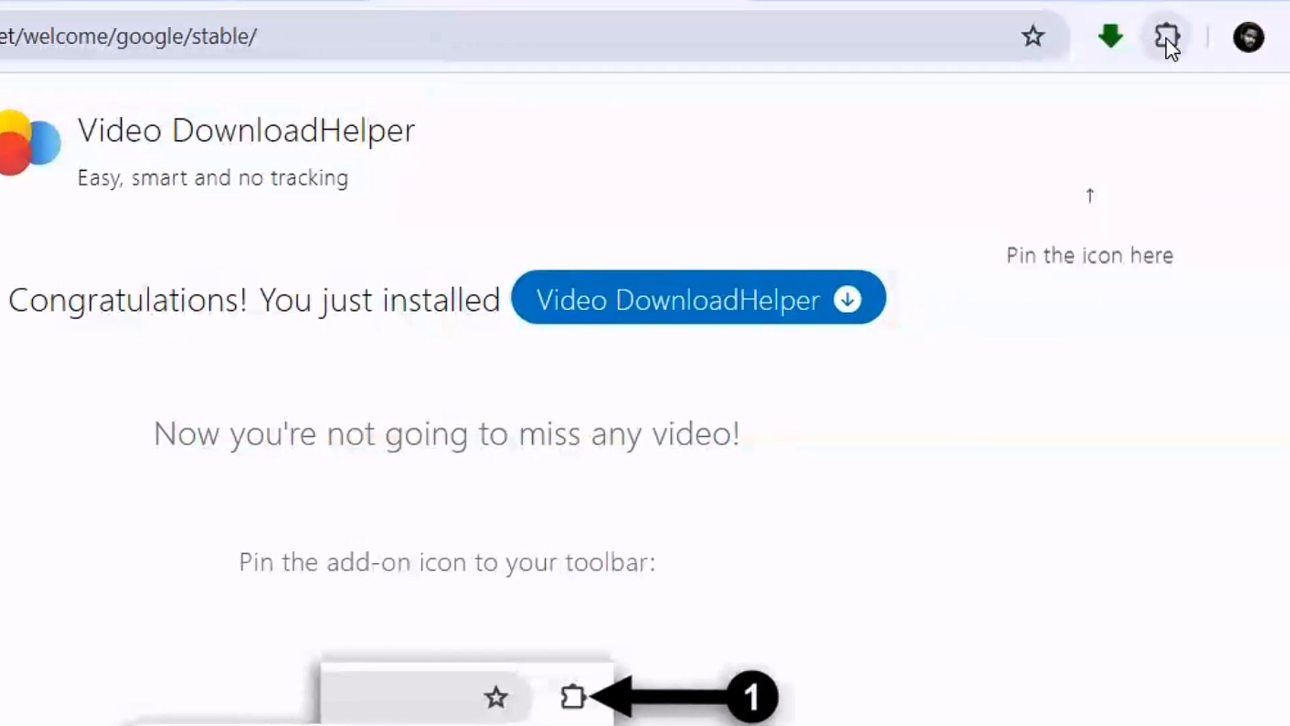
# - Pin Video DownloadHelper in the Extensions menu, then open its toolbar popup
pyautogui.click(1164, 35)
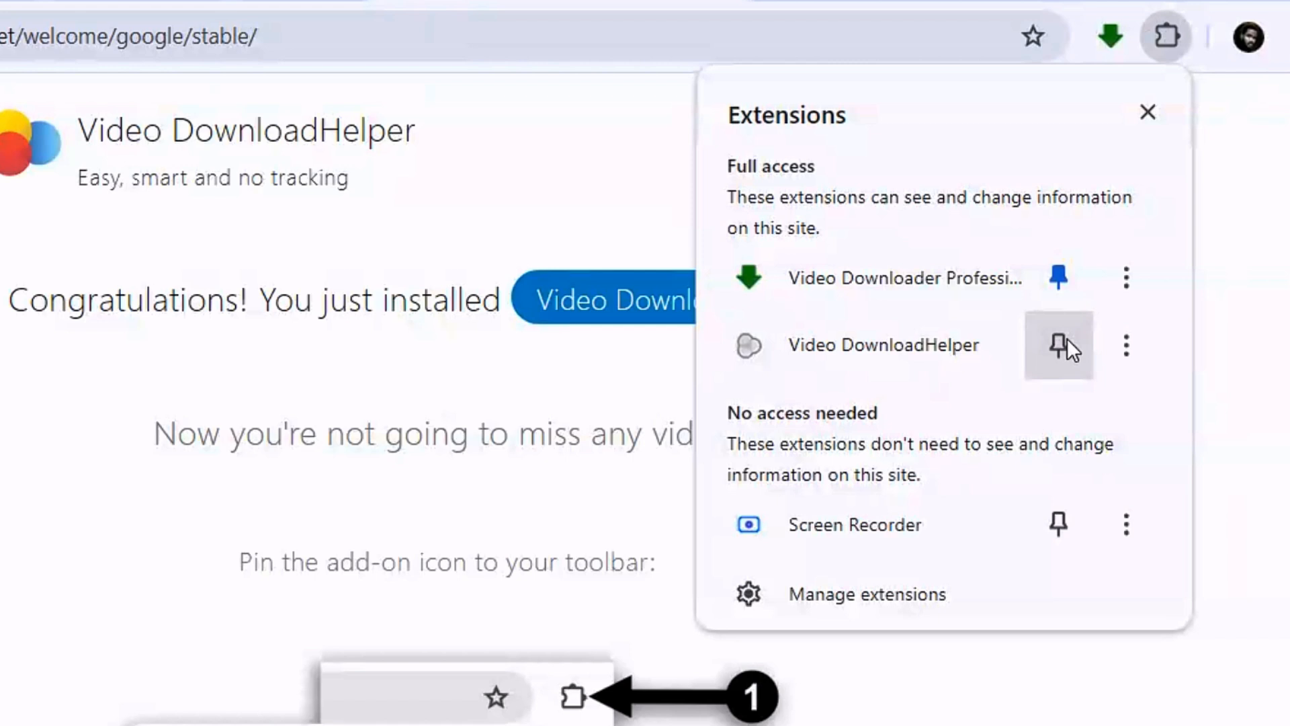
pyautogui.click(1057, 344)
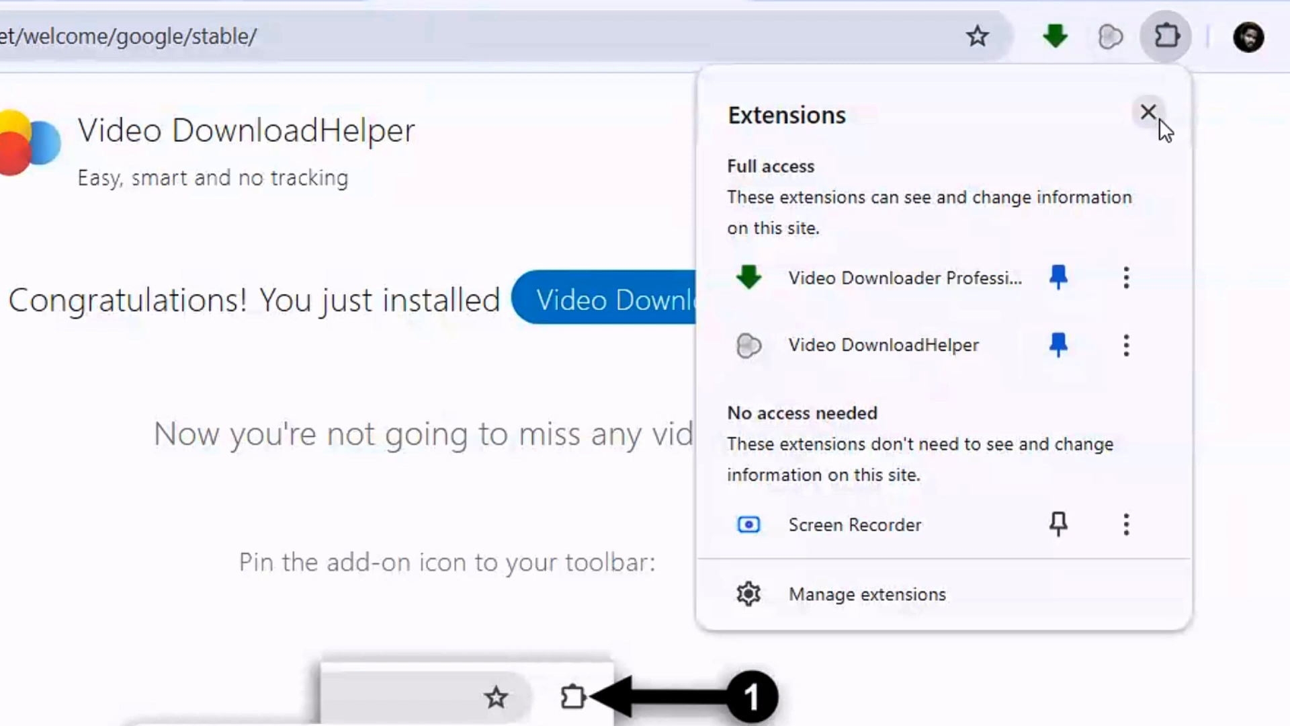
pyautogui.click(1146, 111)
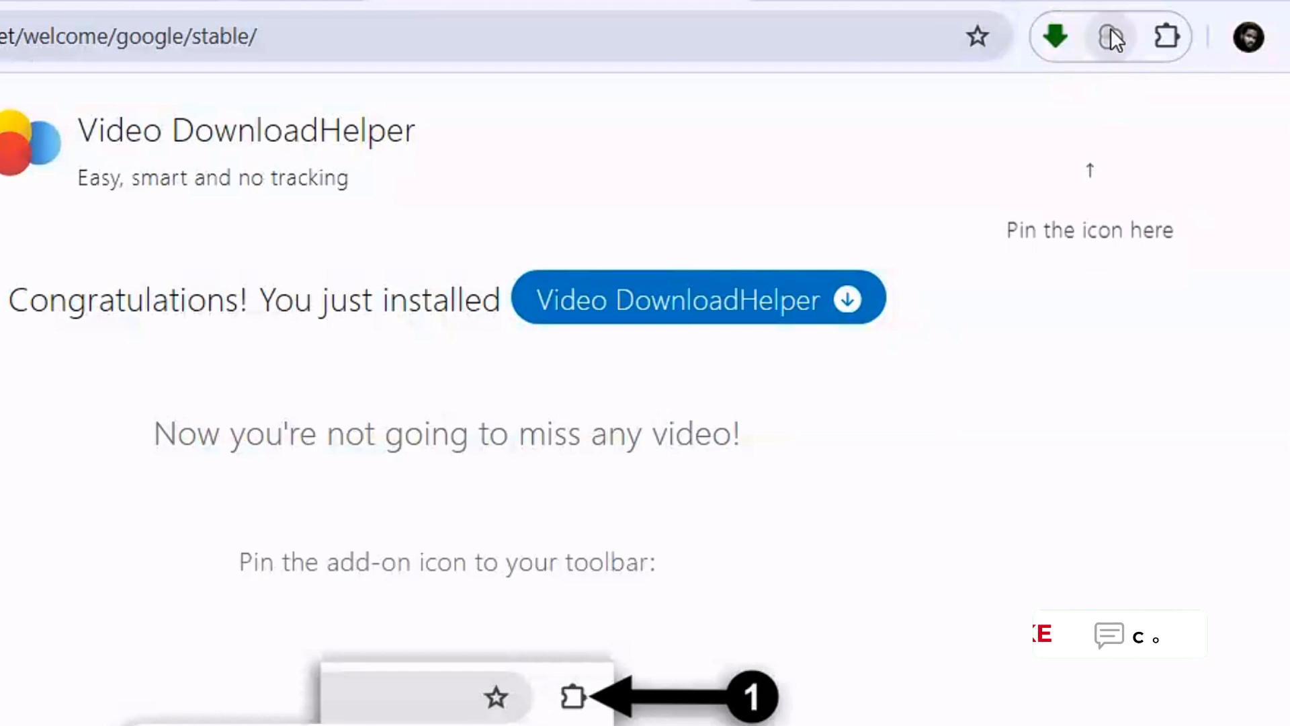
pyautogui.moveTo(1108, 37)
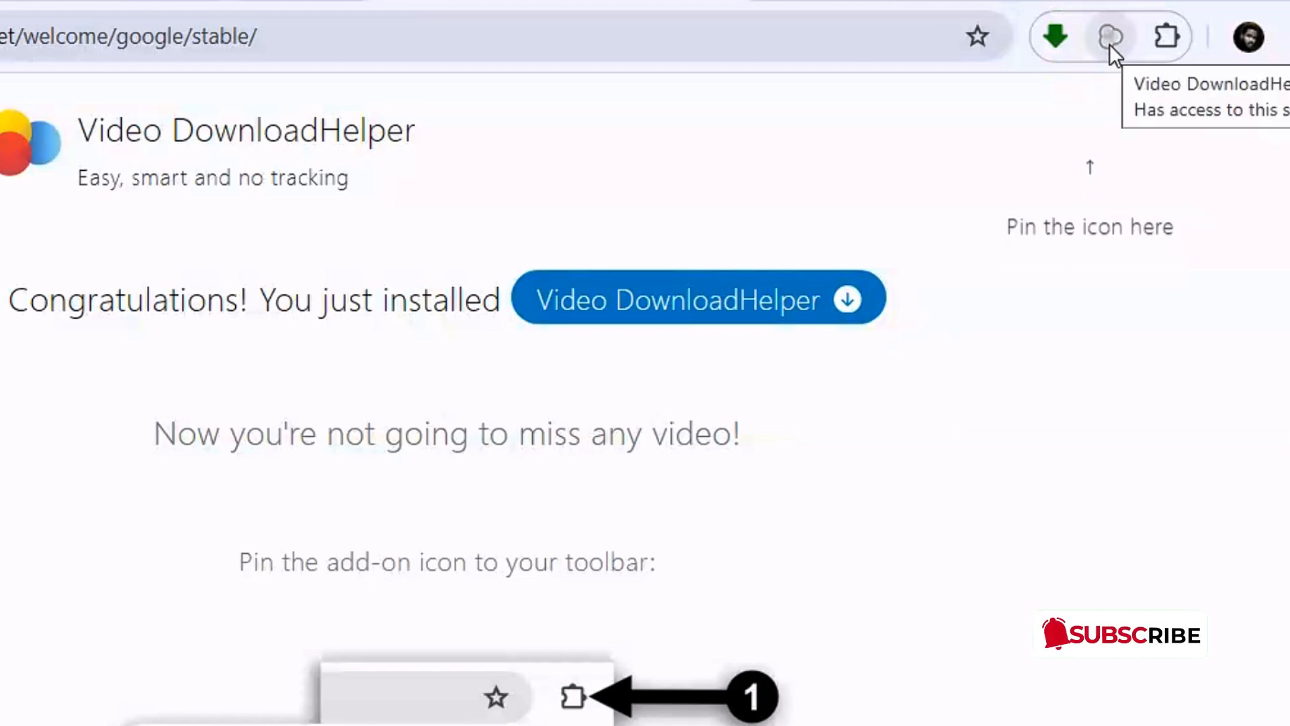
pyautogui.click(1106, 35)
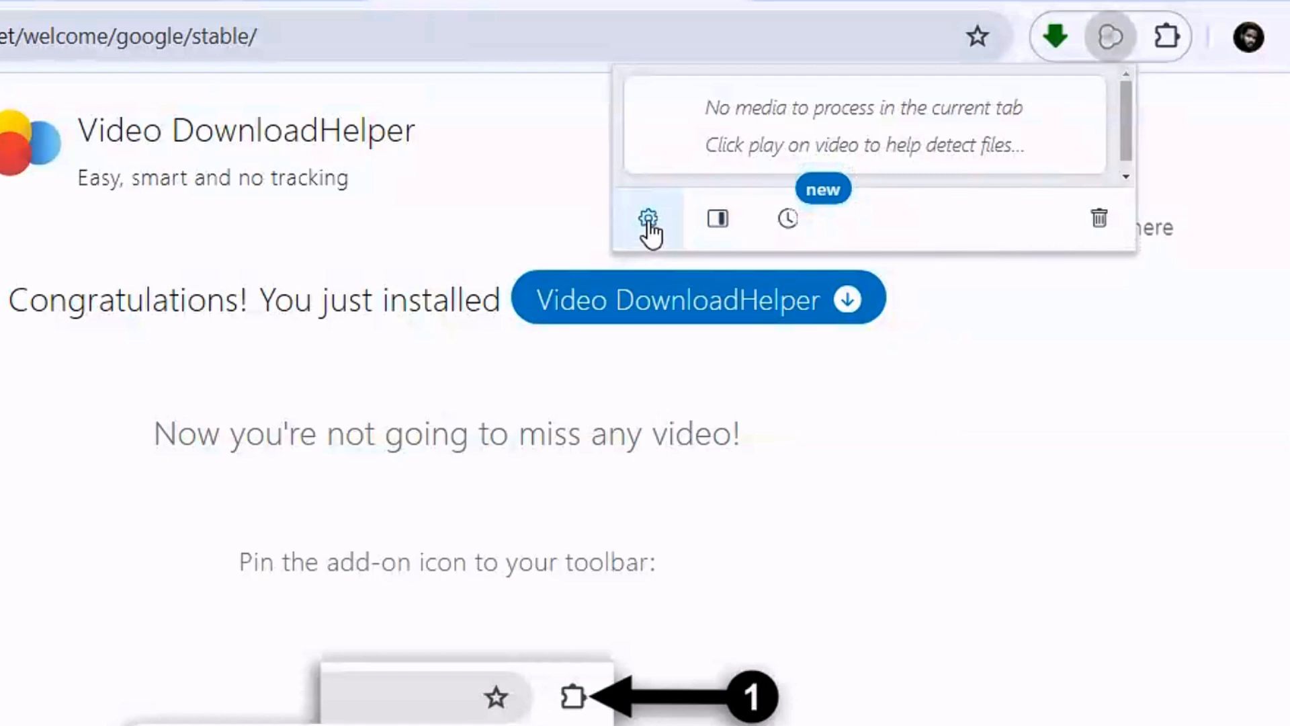
# - Open Video DownloadHelper's More settings and follow the Install Companion App link
pyautogui.click(652, 218)
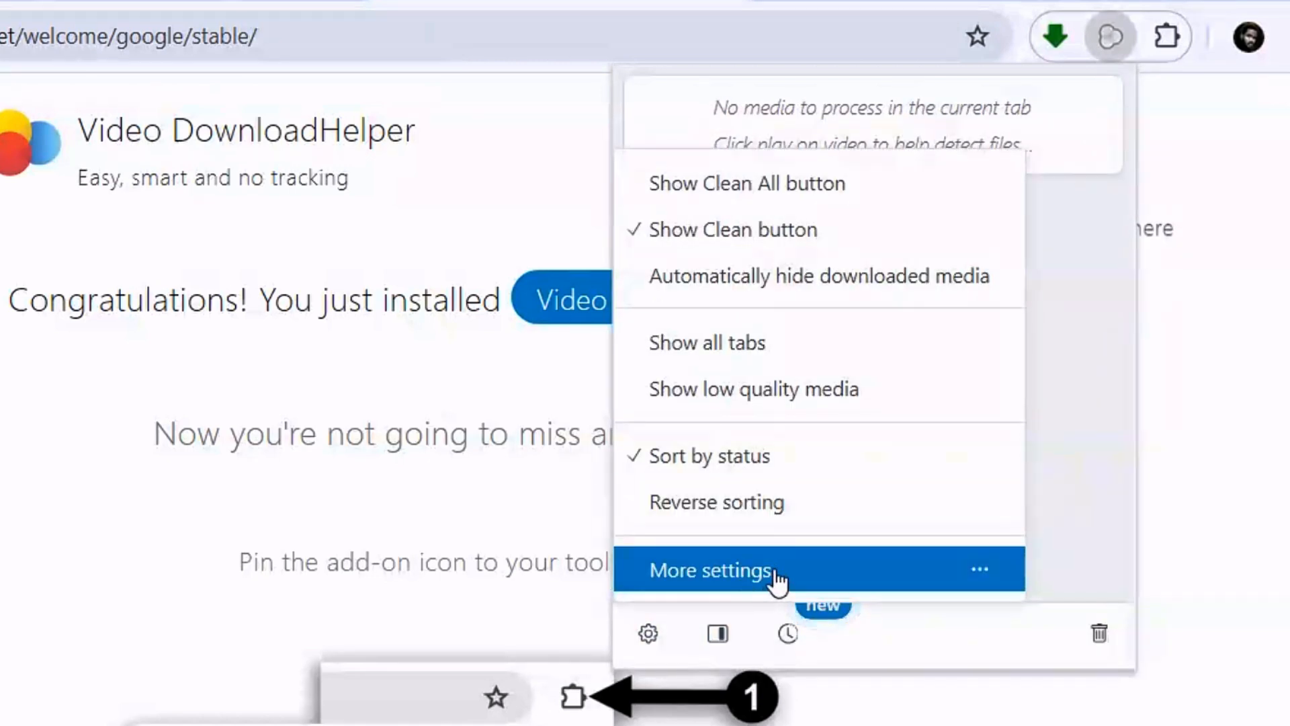
pyautogui.click(710, 570)
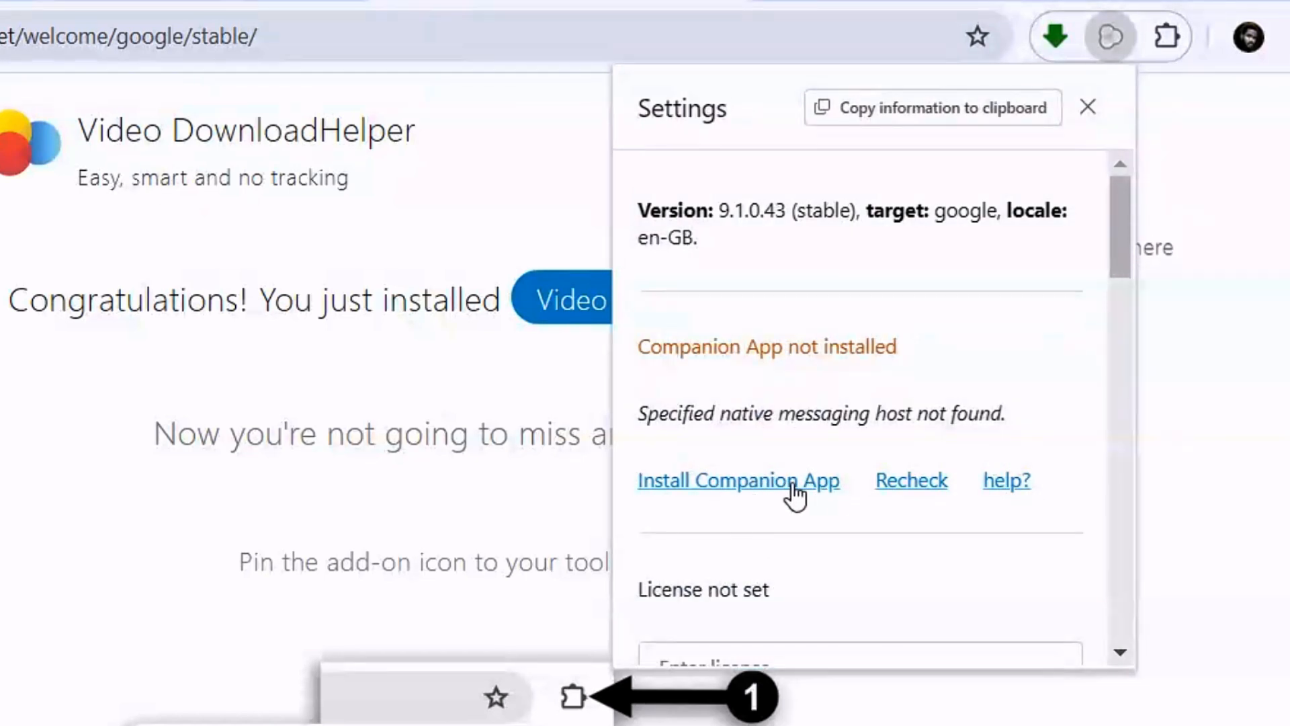
pyautogui.click(738, 480)
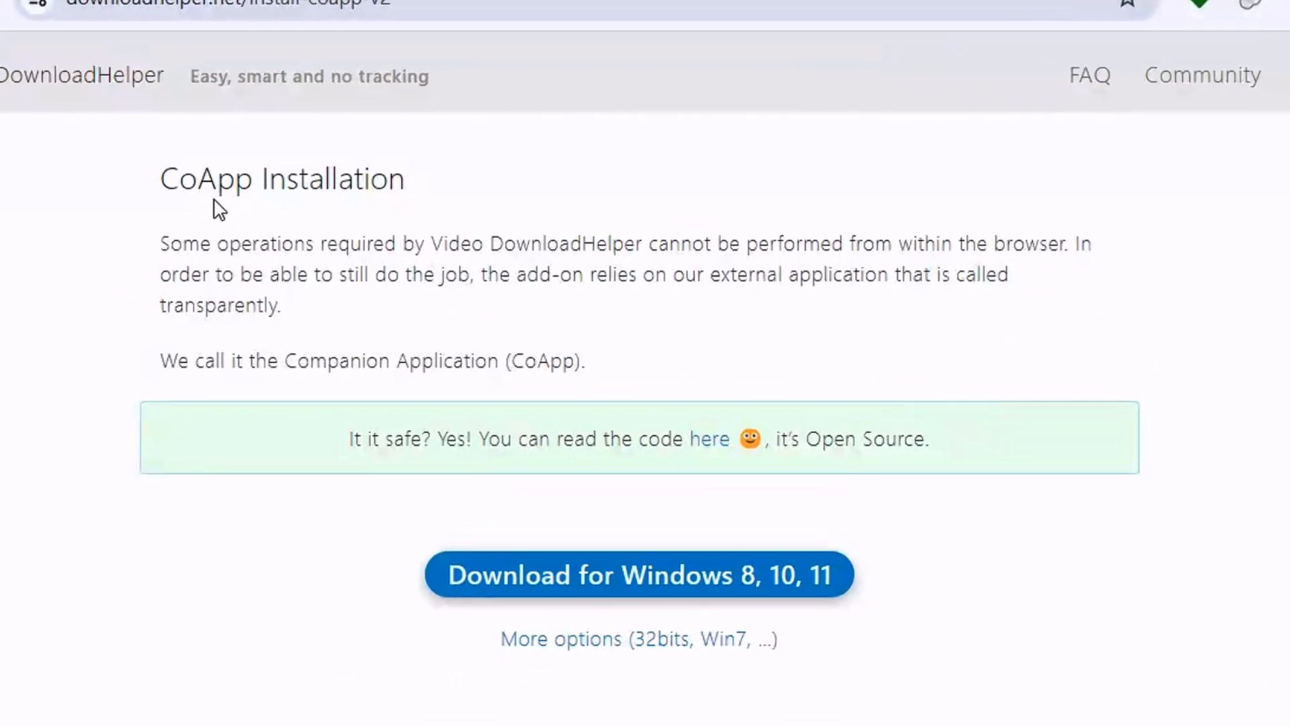
# - Download the CoApp installer for Windows 8, 10, 11 from the installation page
pyautogui.scroll(-3)
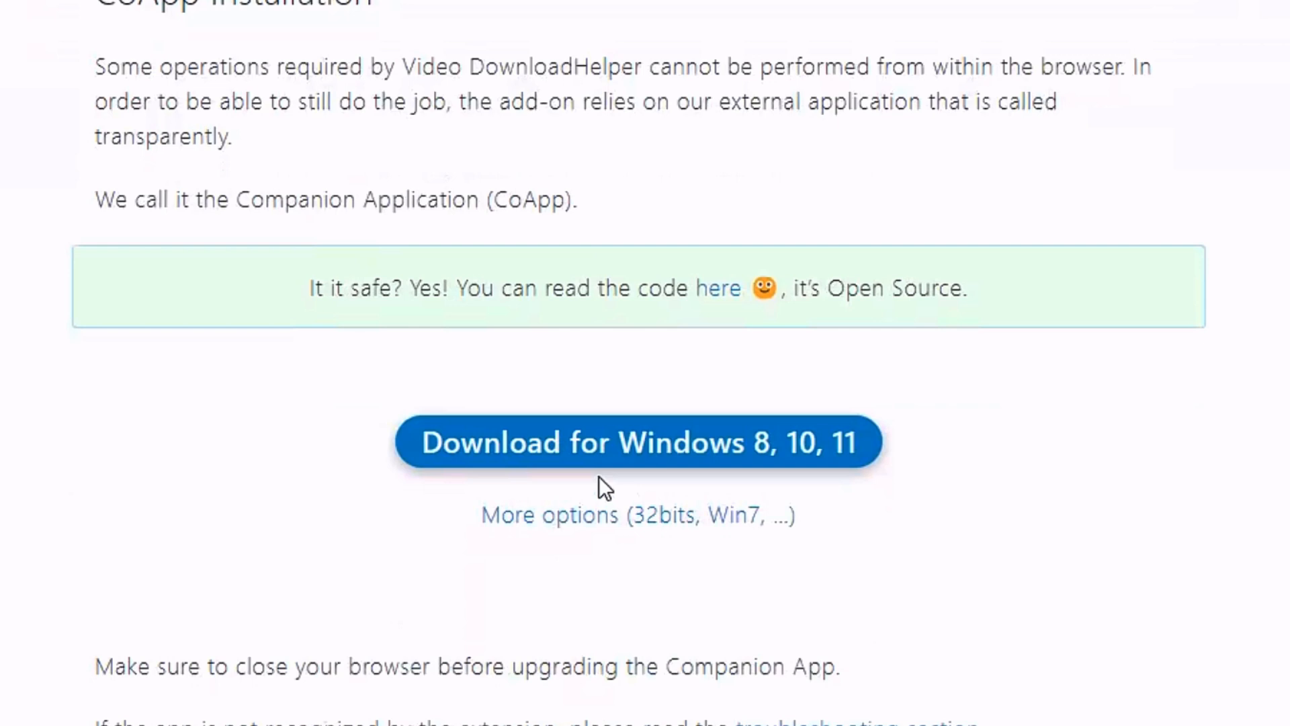
pyautogui.moveTo(634, 452)
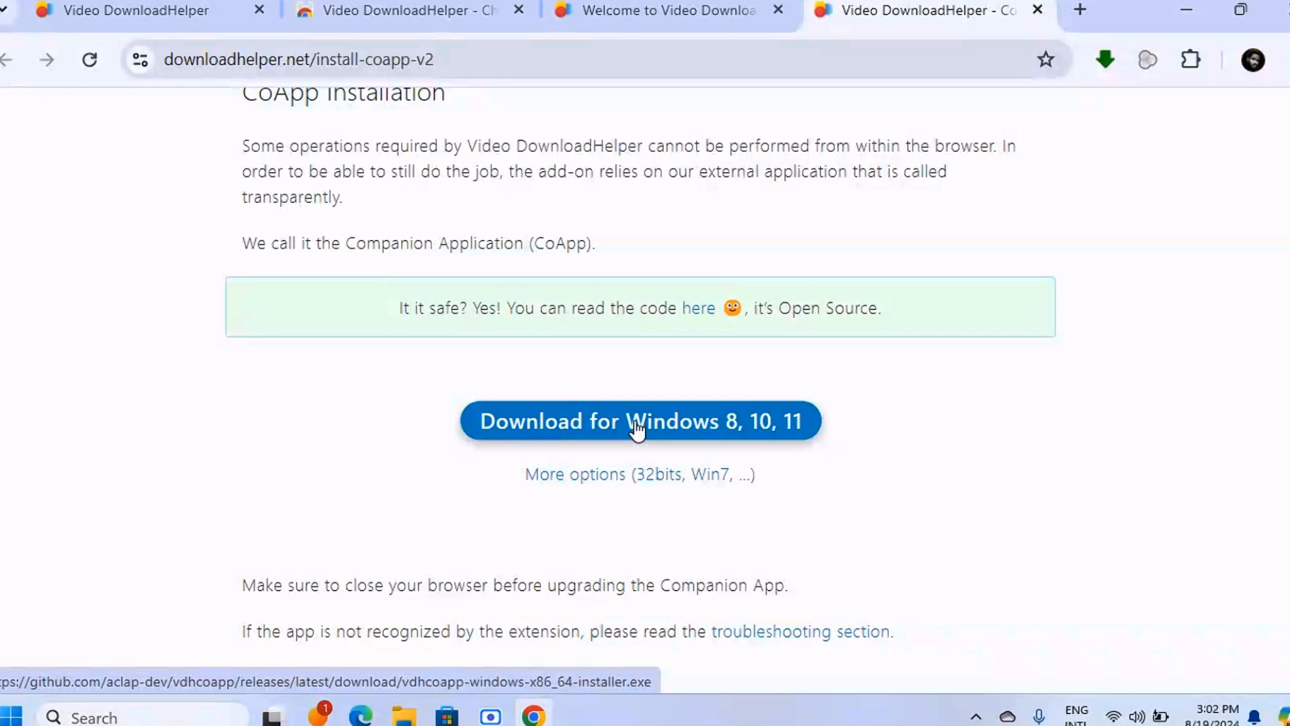
pyautogui.click(639, 421)
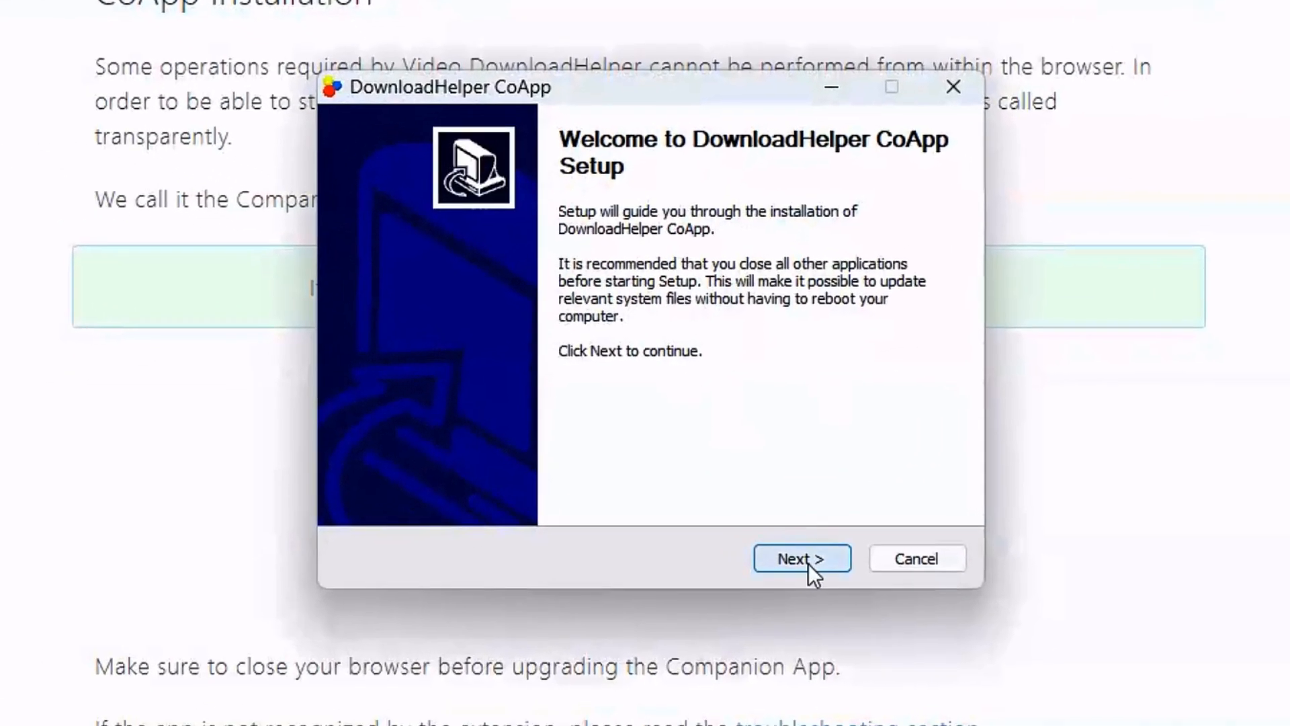
# - Run CoApp setup: Next, I Agree, Install to the default folder, then Finish
pyautogui.click(803, 559)
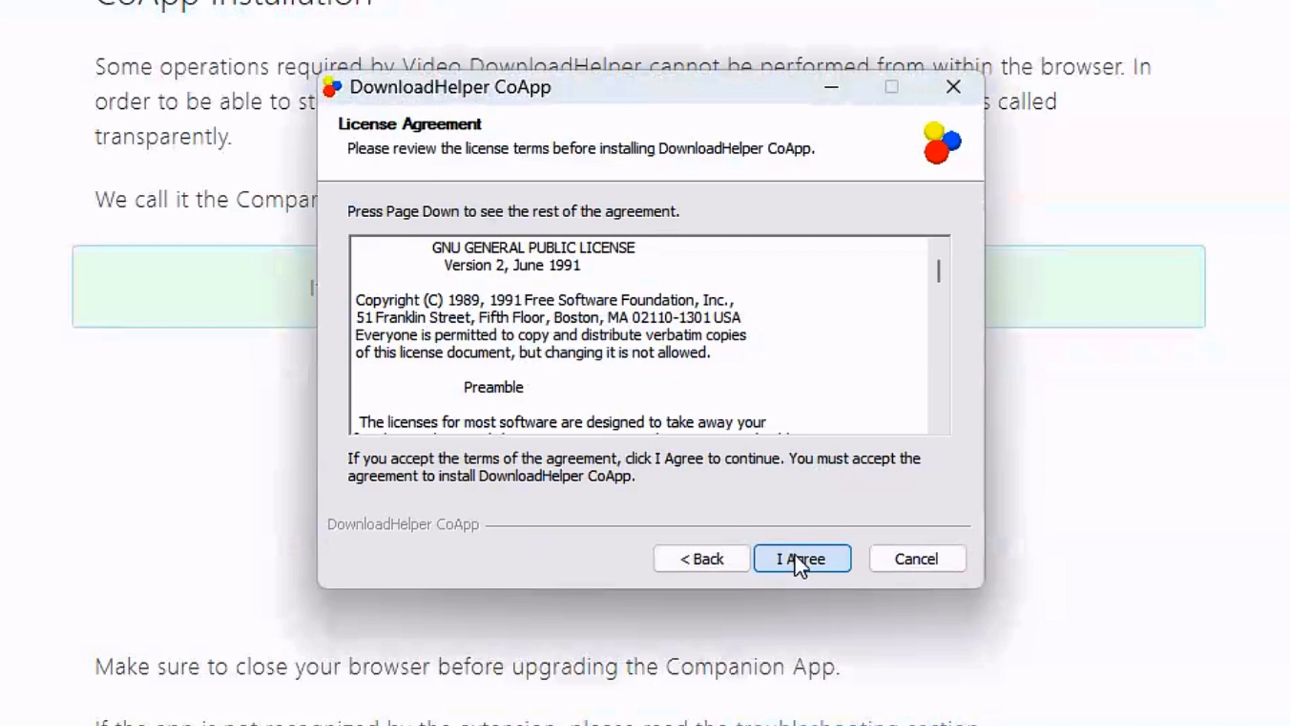
pyautogui.click(803, 558)
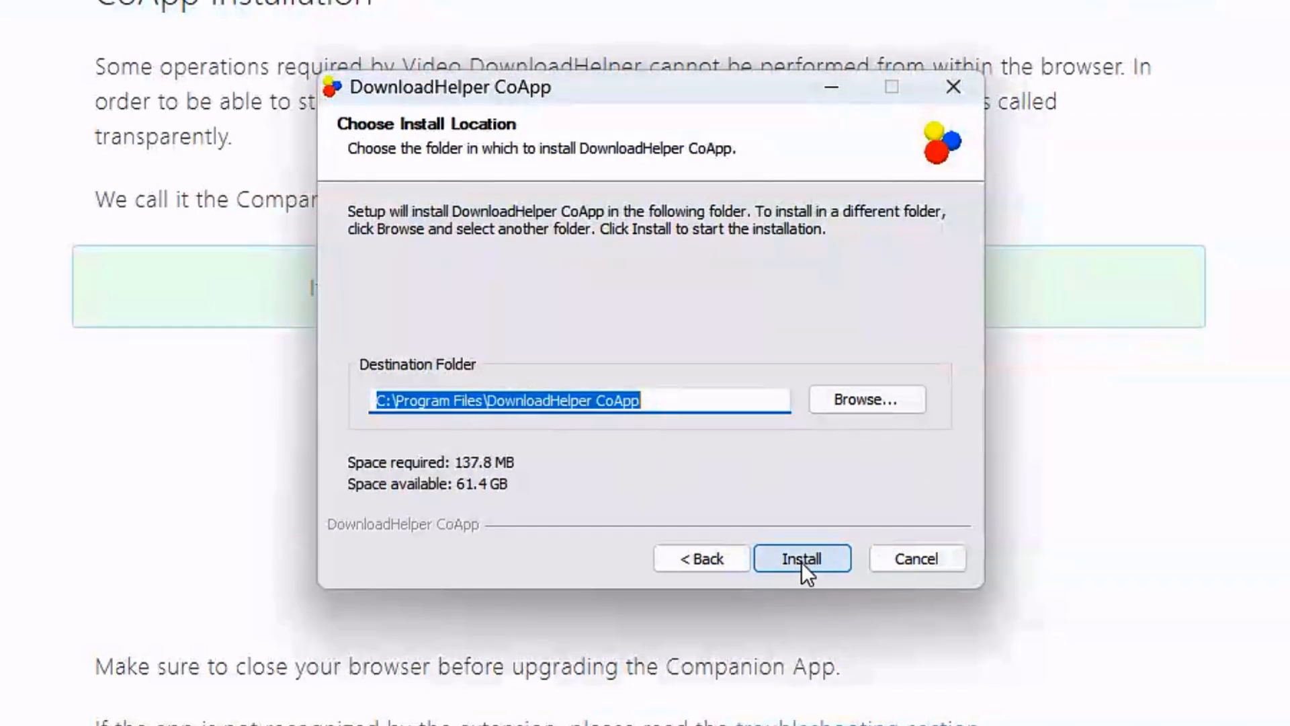
pyautogui.click(803, 558)
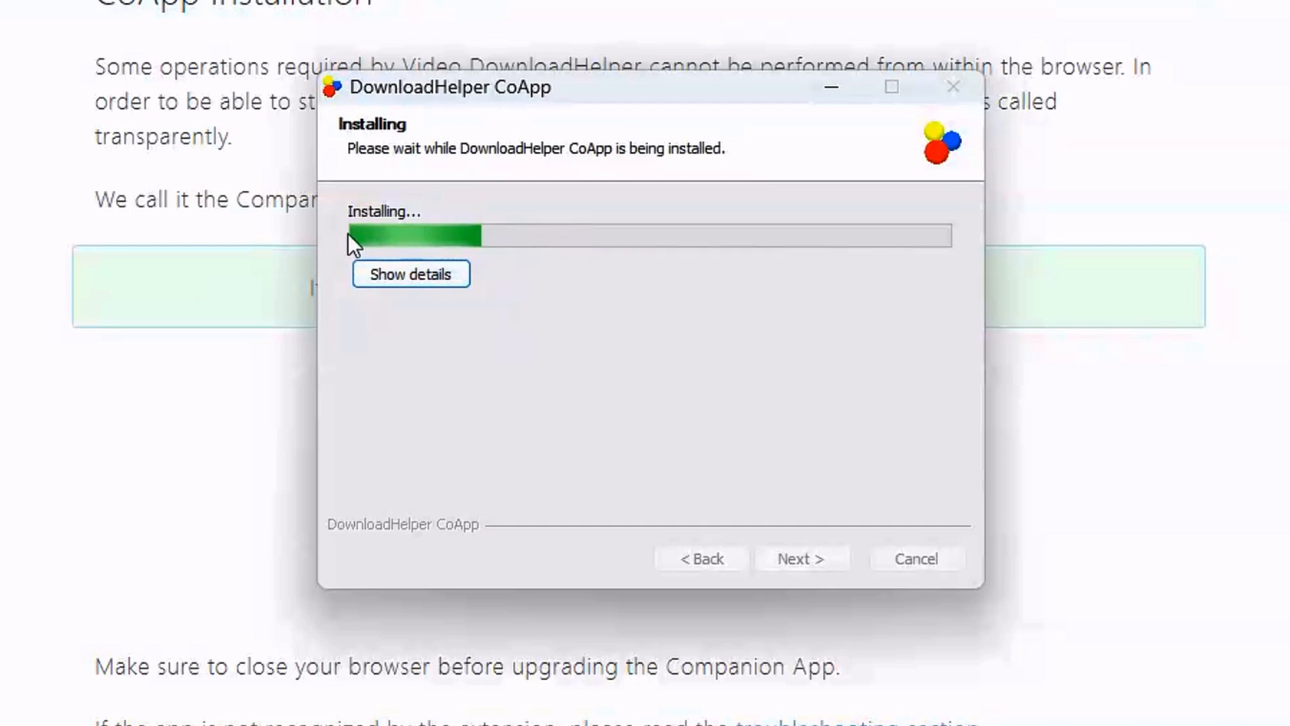
pyautogui.moveTo(894, 271)
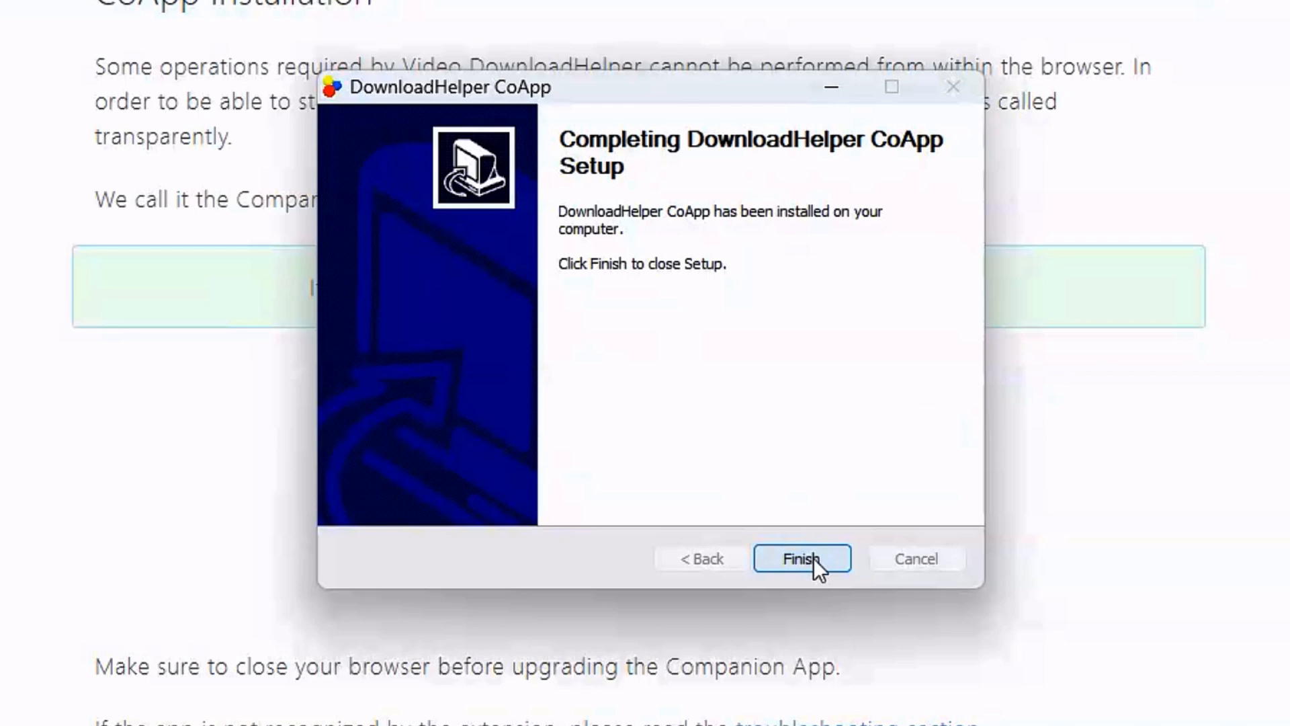
pyautogui.click(802, 558)
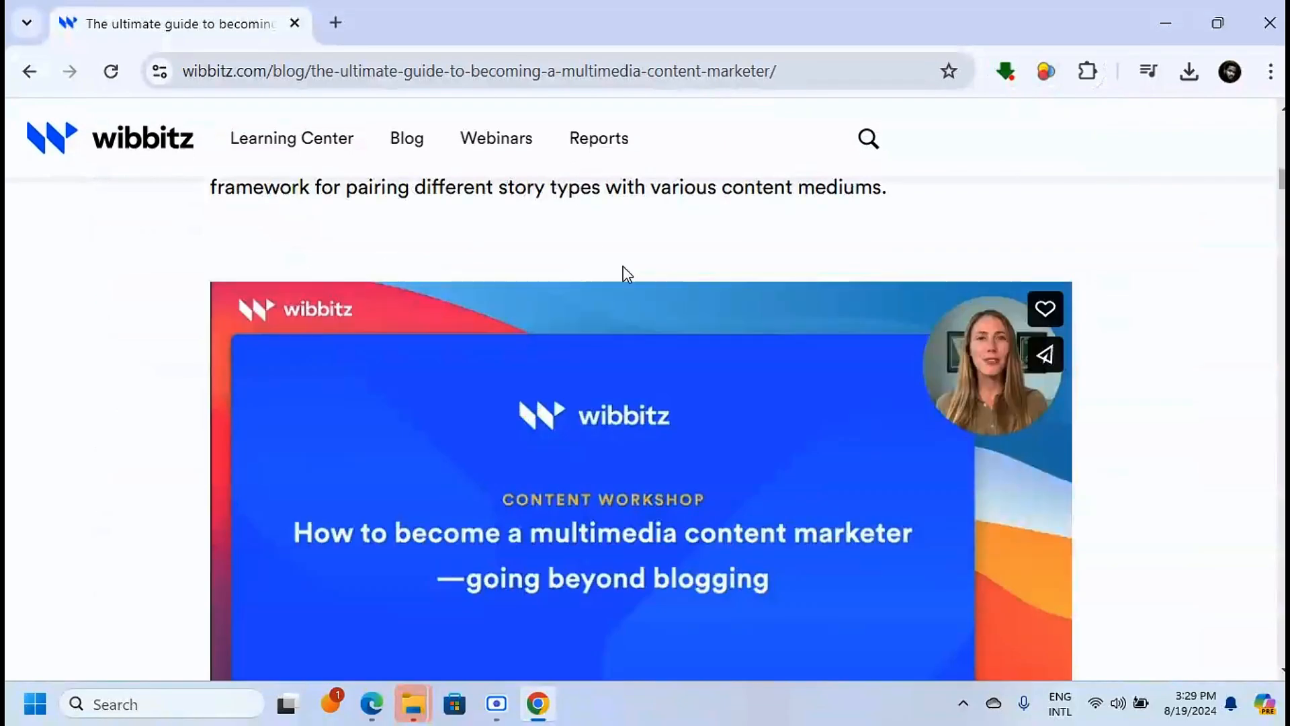
# - Scroll the Wibbitz article to the COVID-19 Create From Home town hall video
pyautogui.scroll(-3)
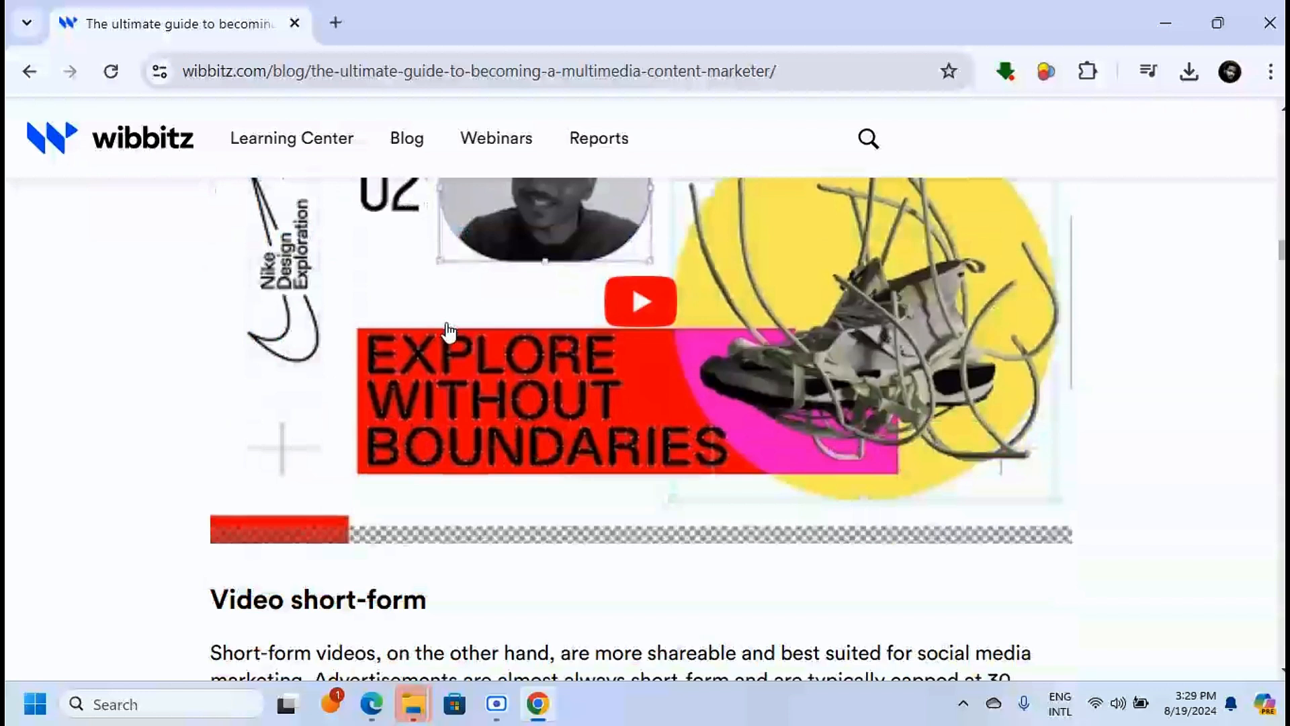
pyautogui.scroll(-3)
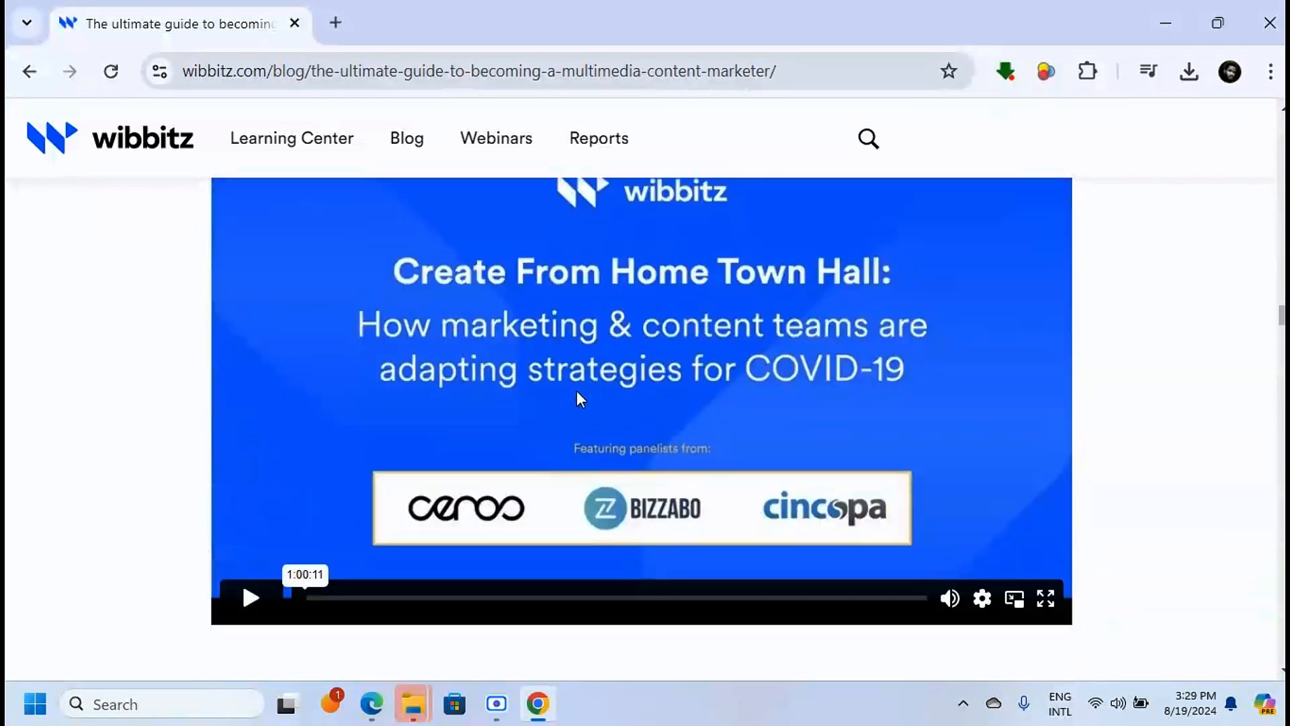
pyautogui.scroll(3)
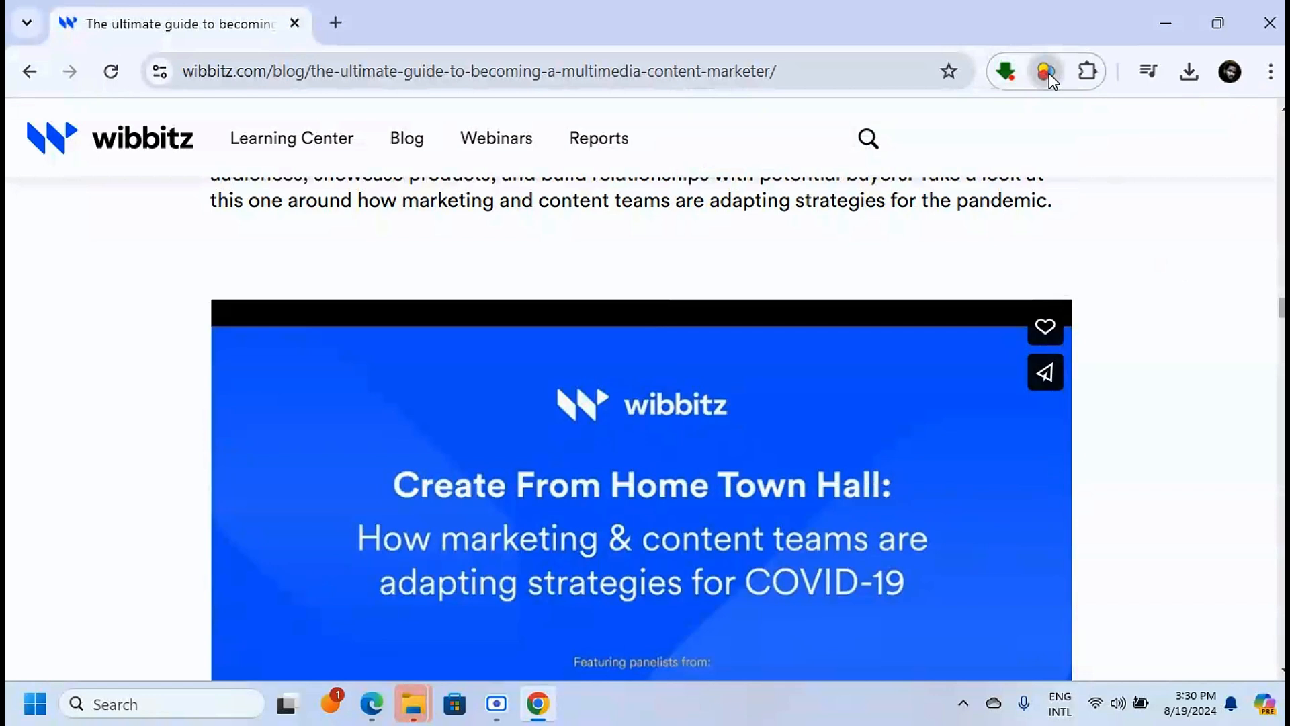
pyautogui.click(1044, 71)
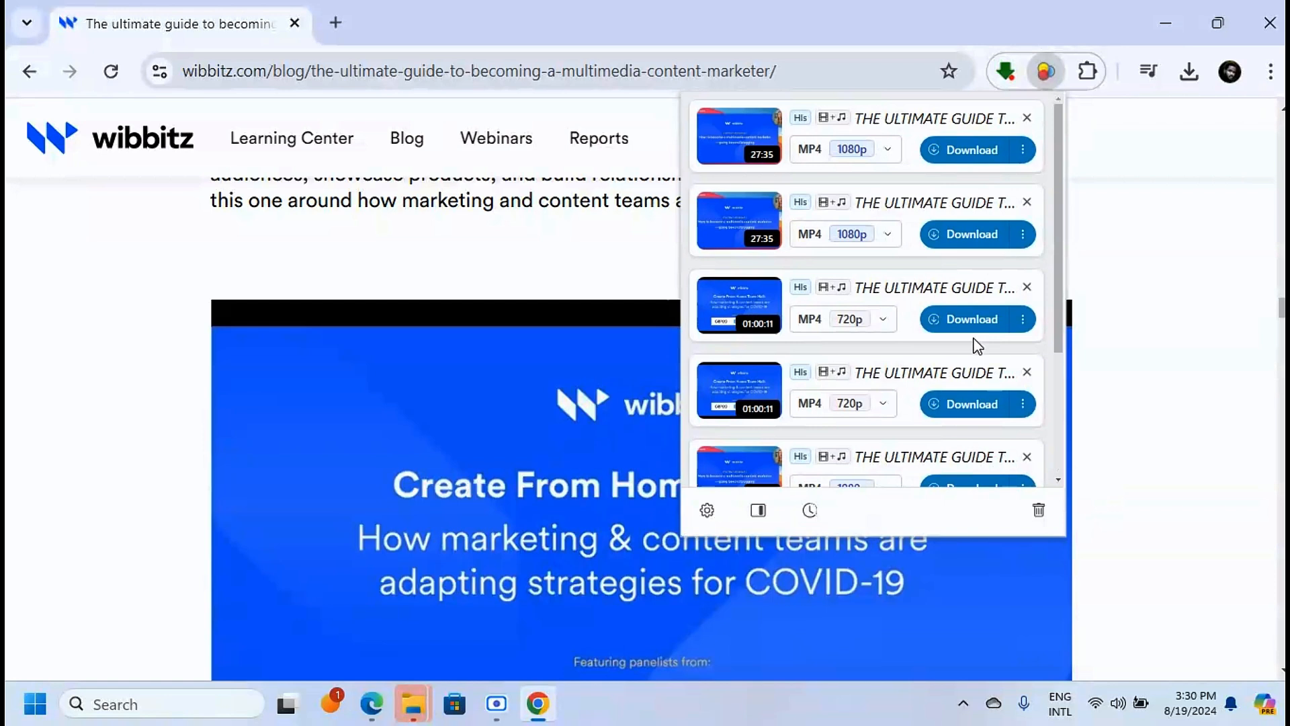
pyautogui.moveTo(964, 299)
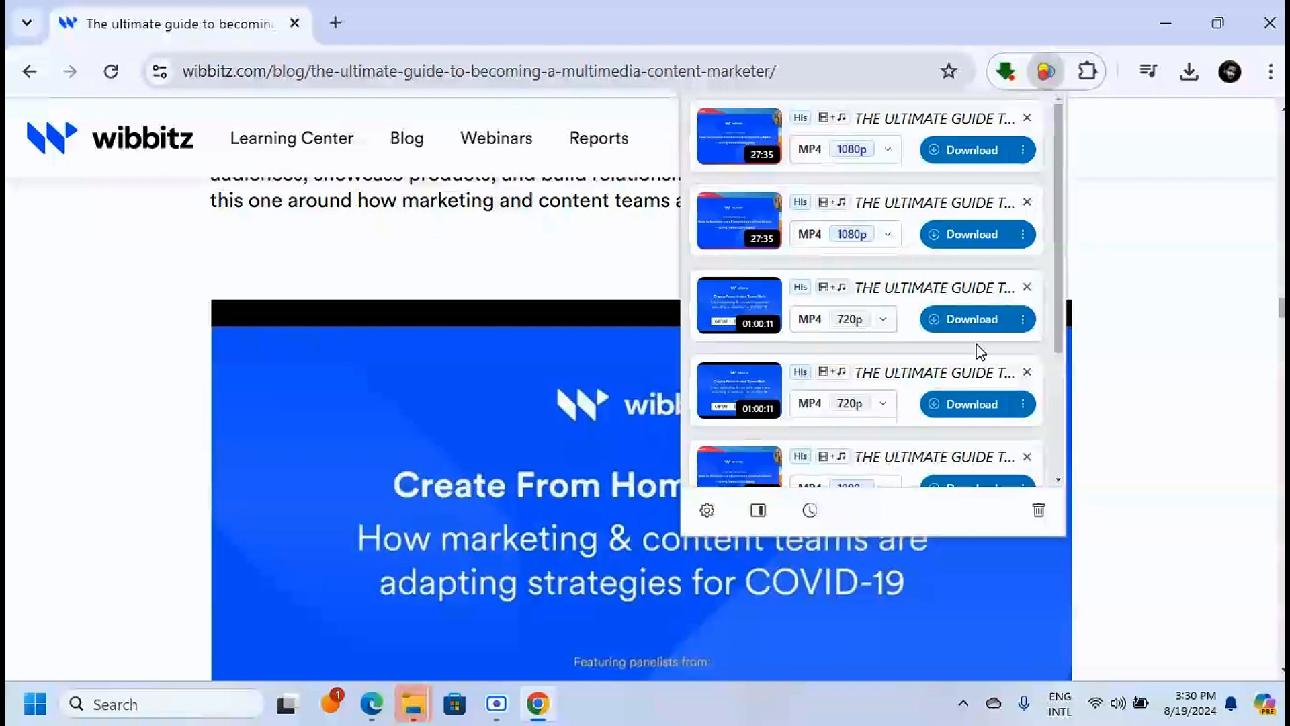
pyautogui.click(1044, 71)
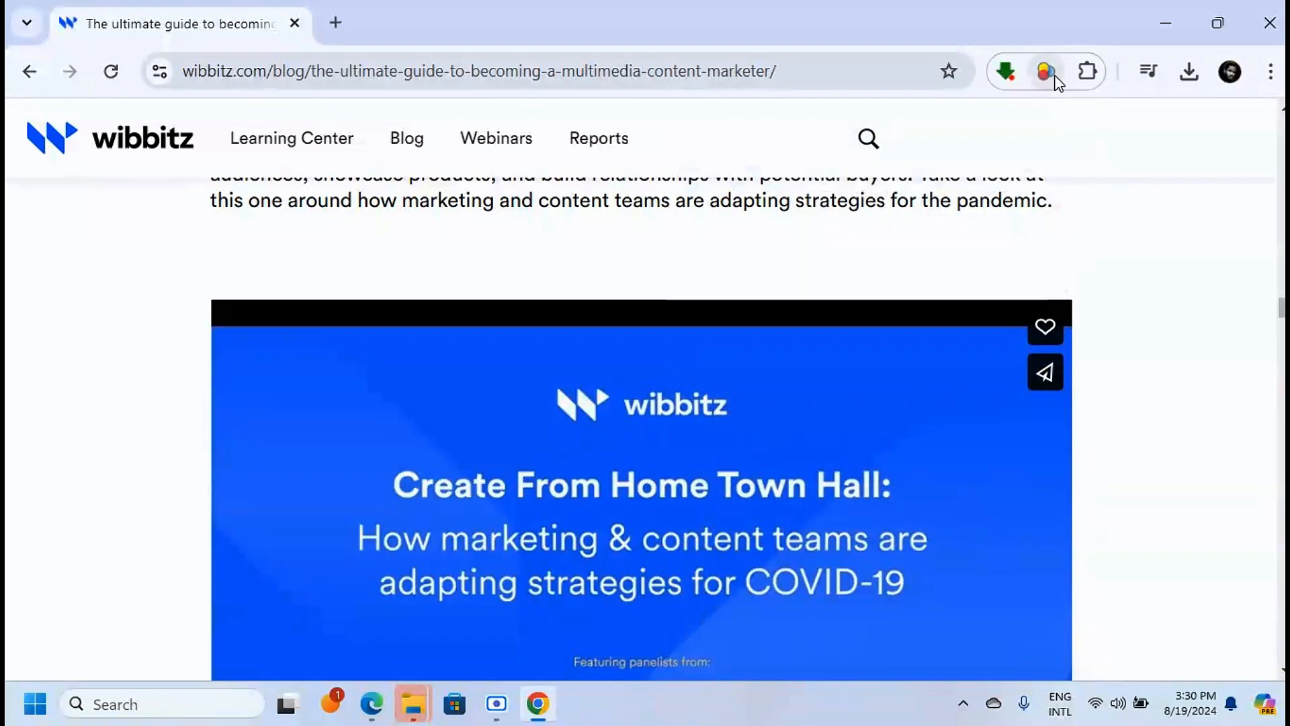
pyautogui.moveTo(1044, 72)
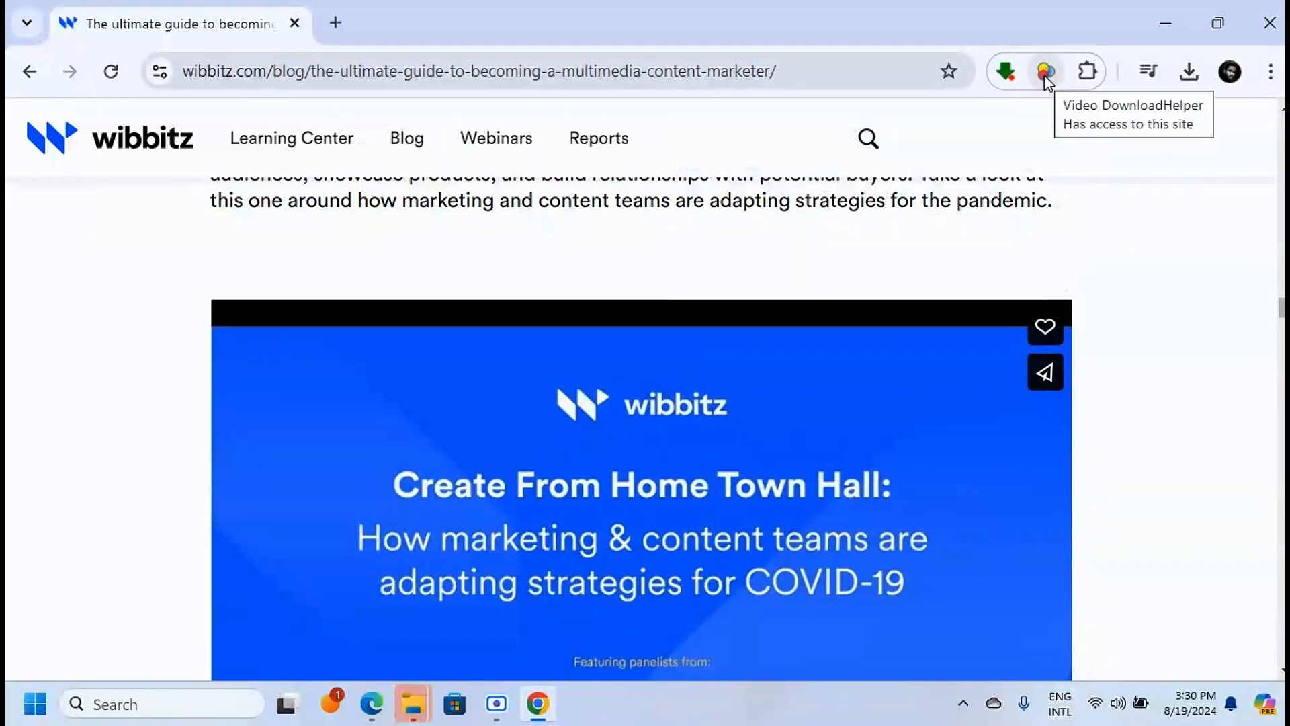